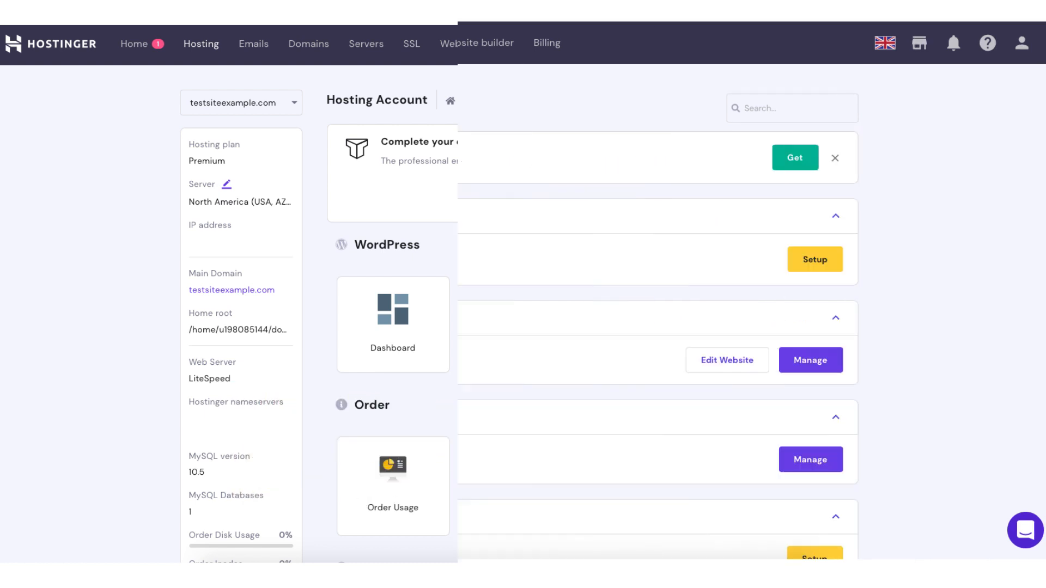
Go to the Premium Shared Hosting plan for testsiteexample.com and launch its Auto Installer.
left_click(134, 42)
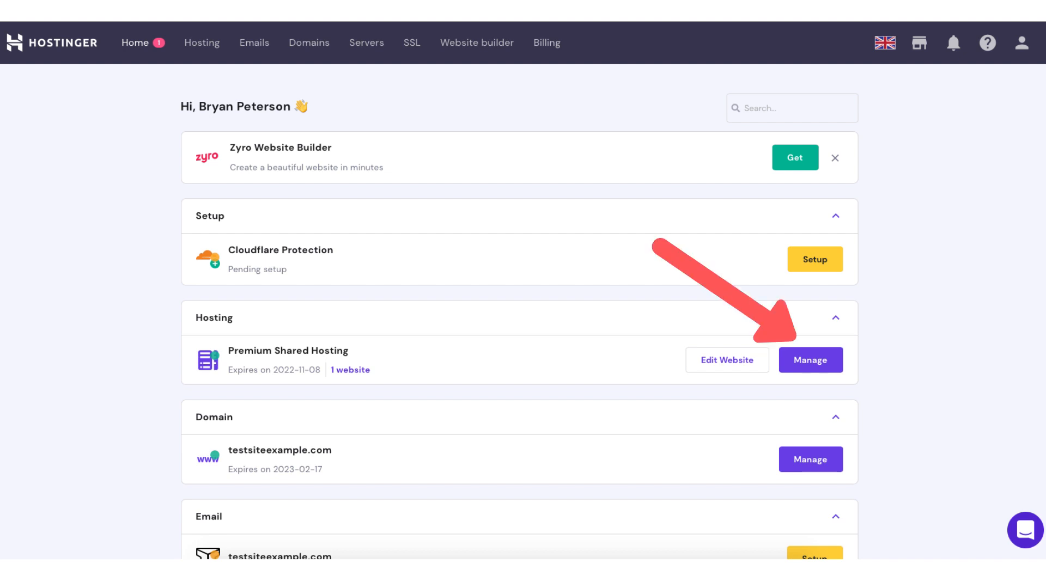
left_click(809, 360)
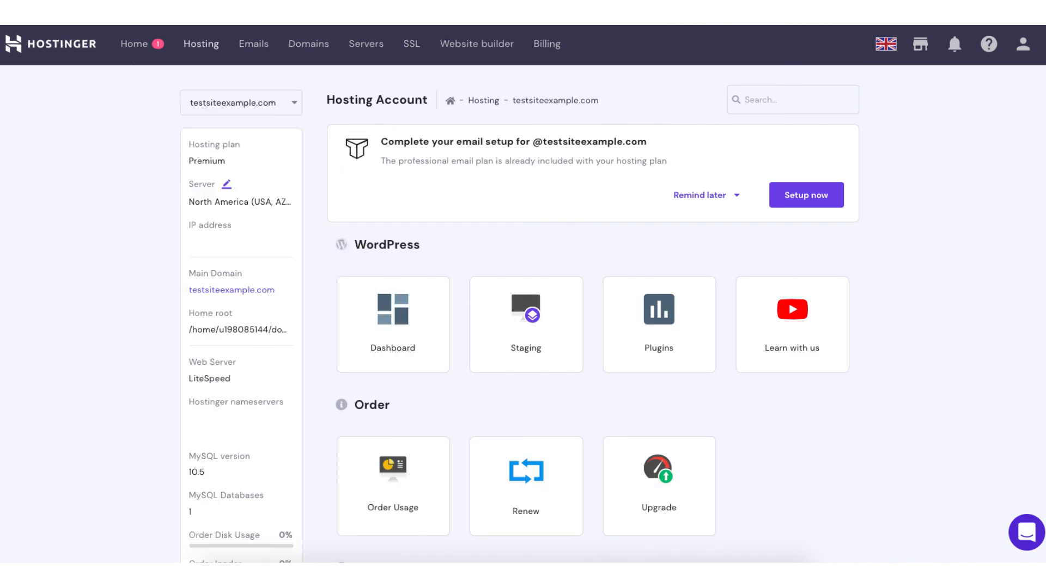
scroll("down", 3)
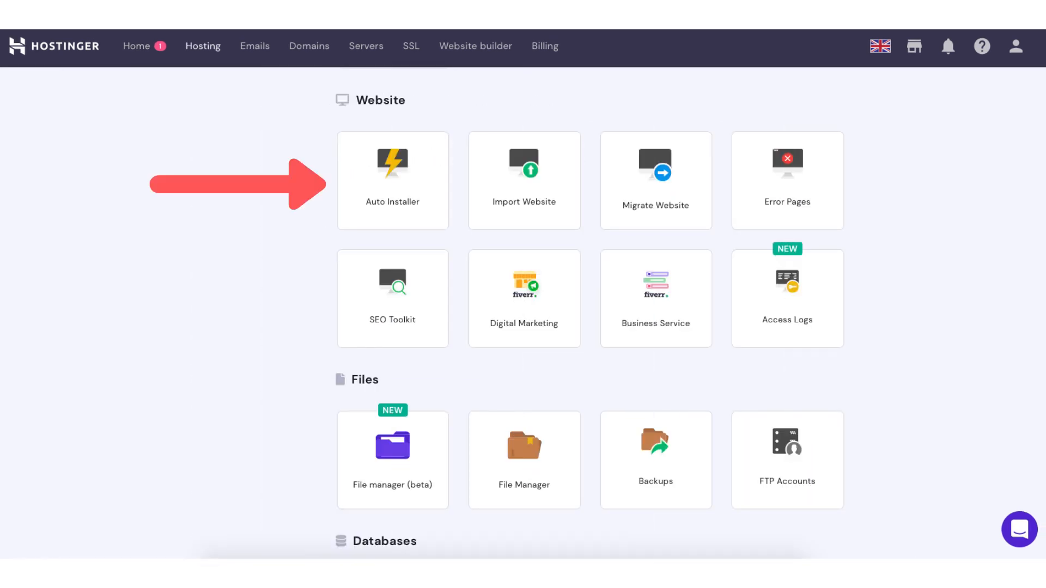
left_click(392, 179)
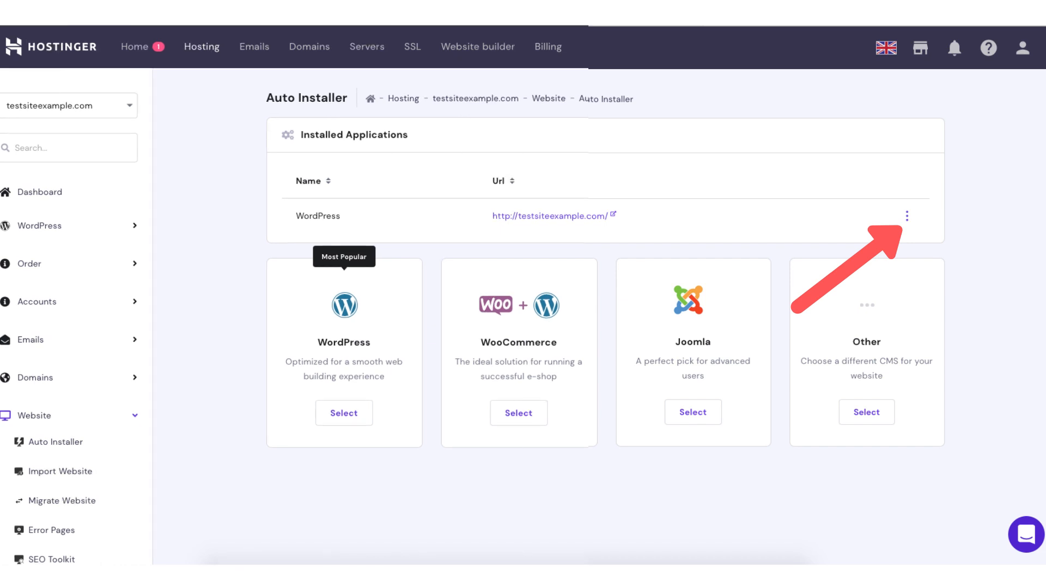
Choose Delete from the installed WordPress entry's three-dot actions menu.
left_click(908, 216)
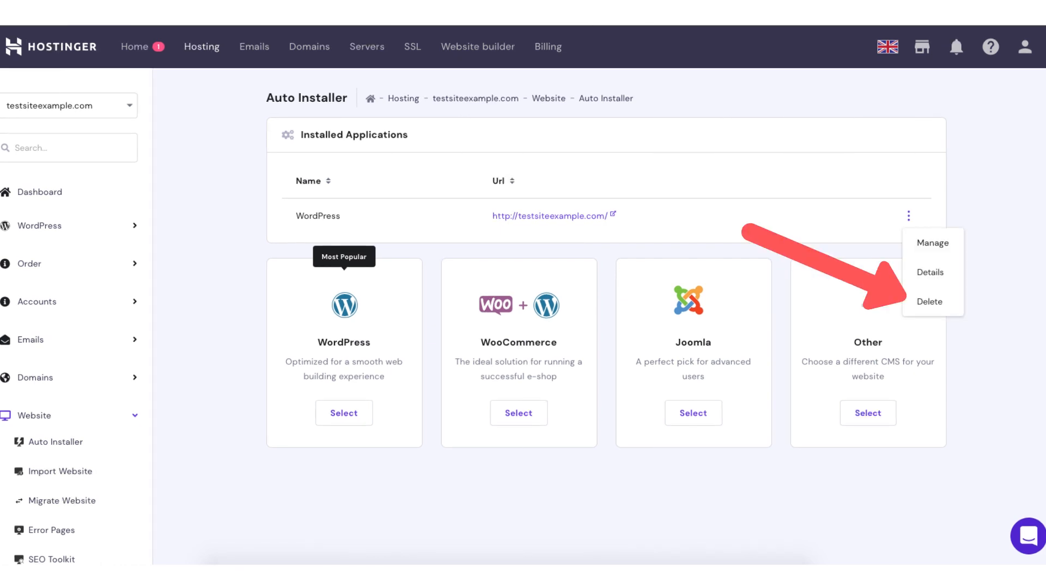
left_click(928, 302)
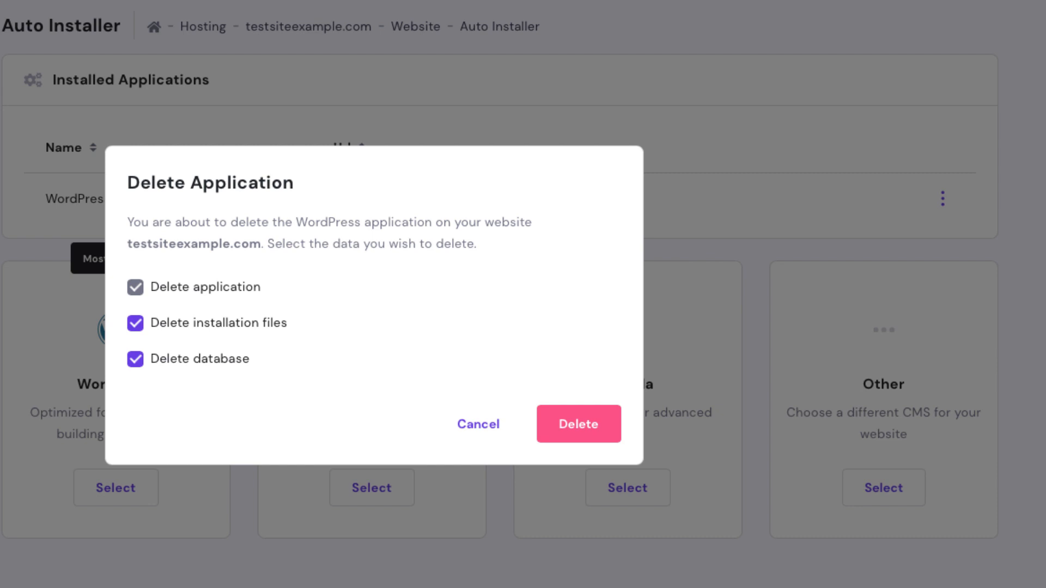
Confirm deleting WordPress with files and database, then start a fresh WordPress install.
left_click(577, 424)
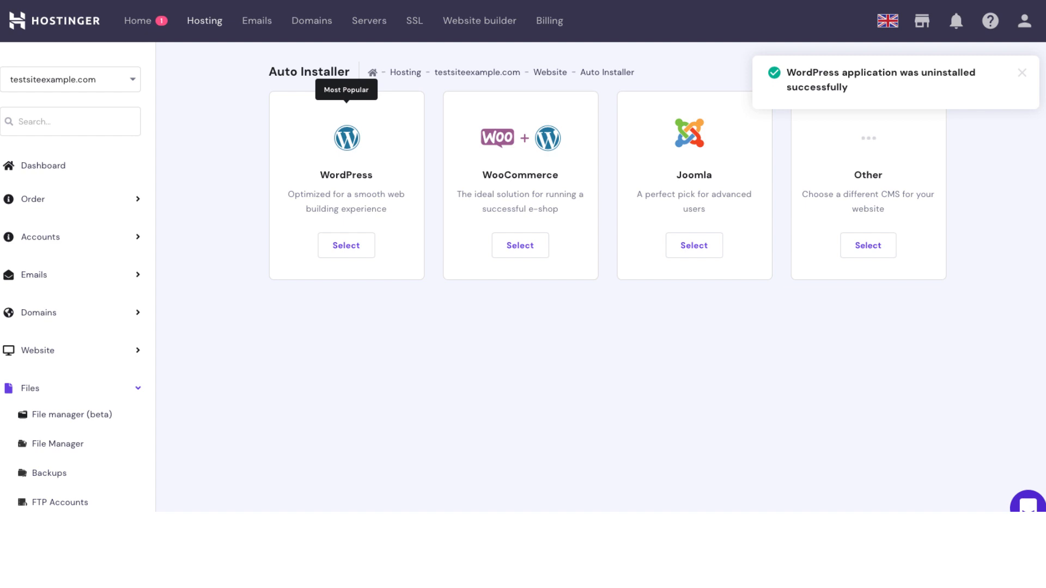
left_click(345, 245)
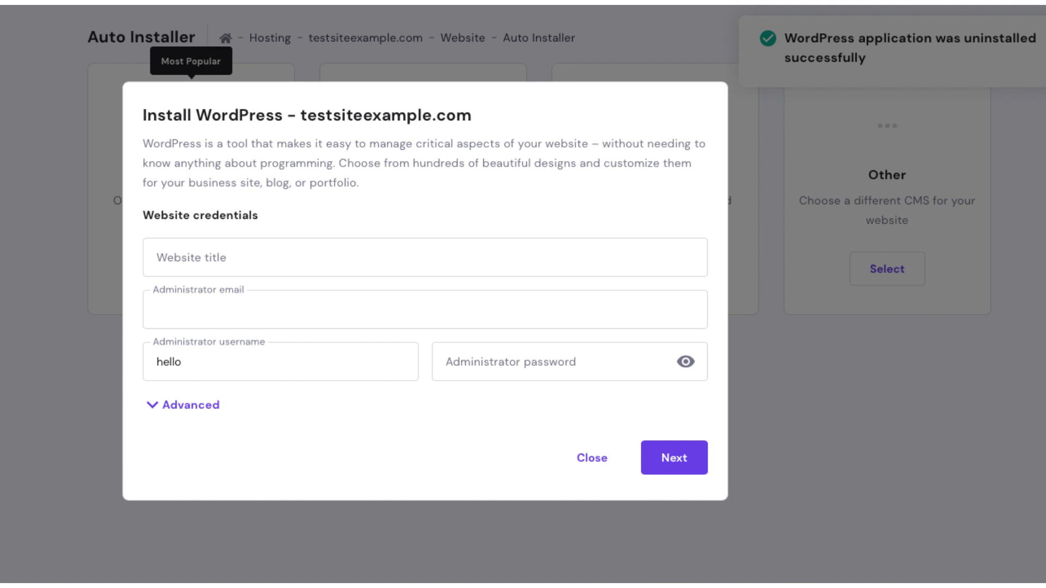